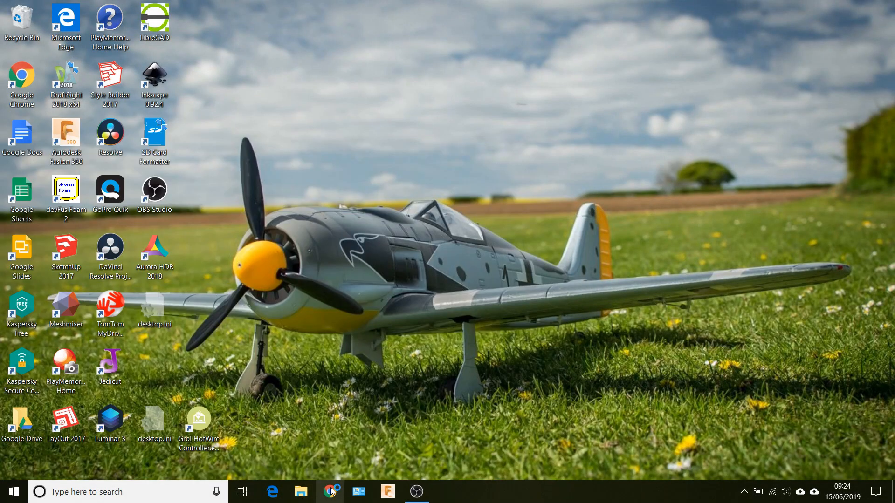
Launch Chrome and search the web for 'arduino ide download'.
left_click(330, 491)
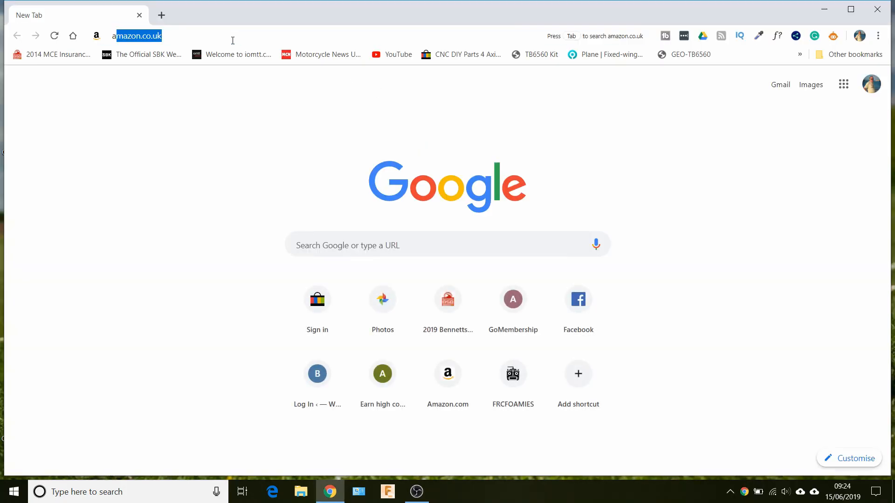
type("arduim")
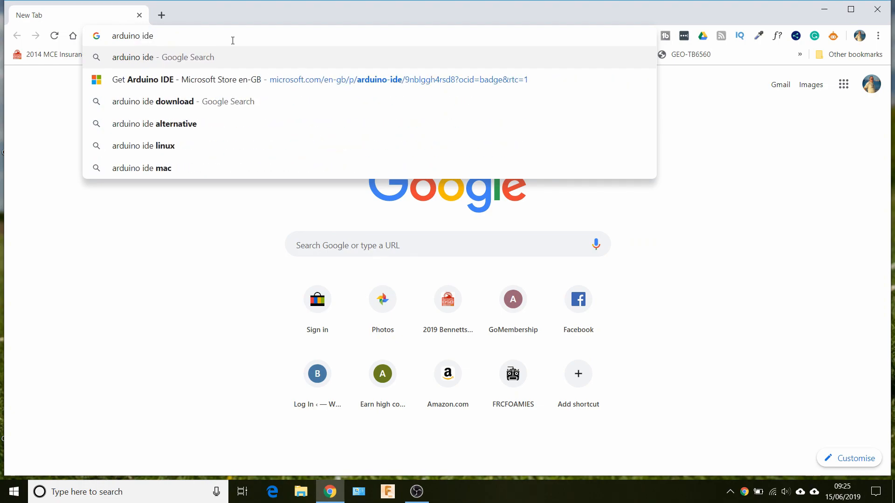
left_click(161, 100)
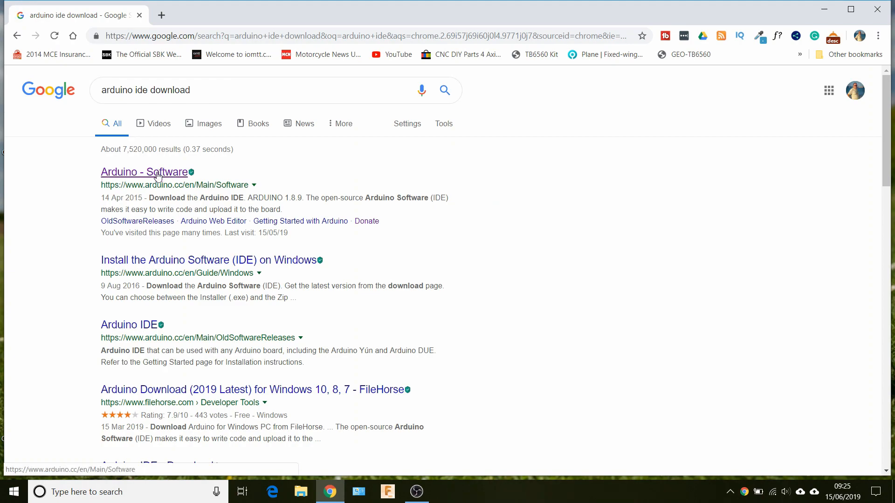
Go to the Arduino Software page and scroll to the Download the Arduino IDE 1.8.9 section.
left_click(145, 172)
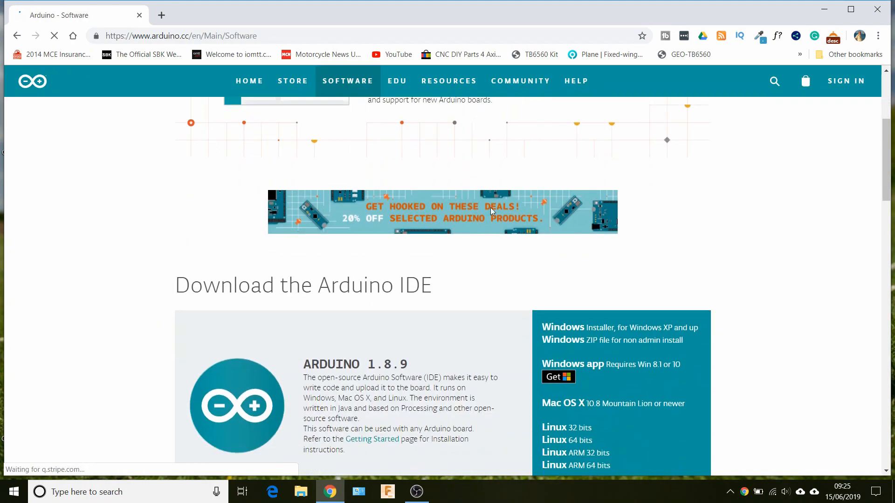
scroll("down", 3)
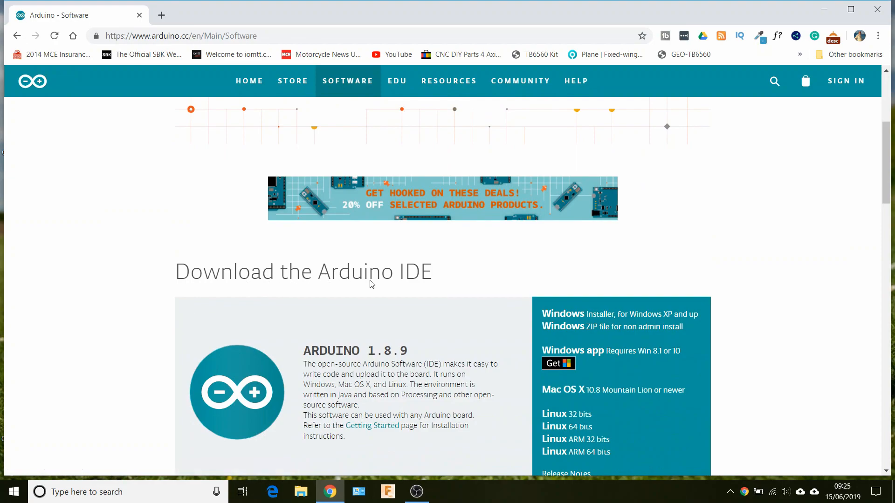
scroll("down", 3)
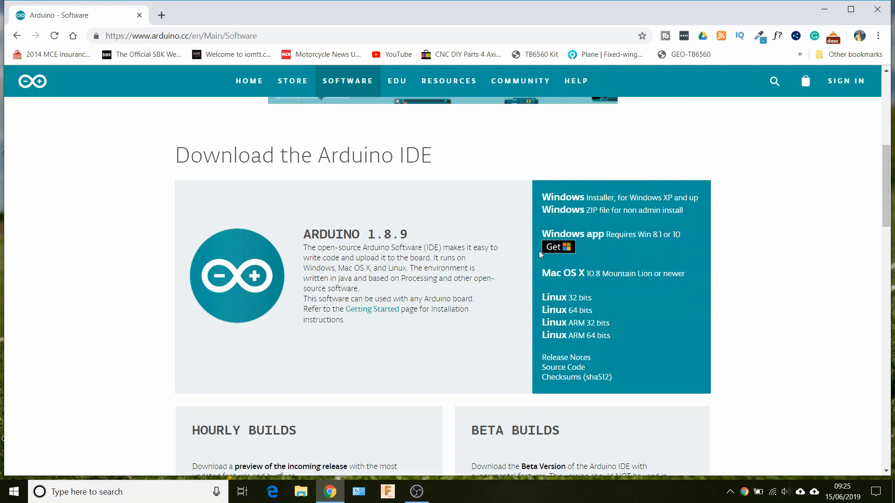
mouse_move(664, 303)
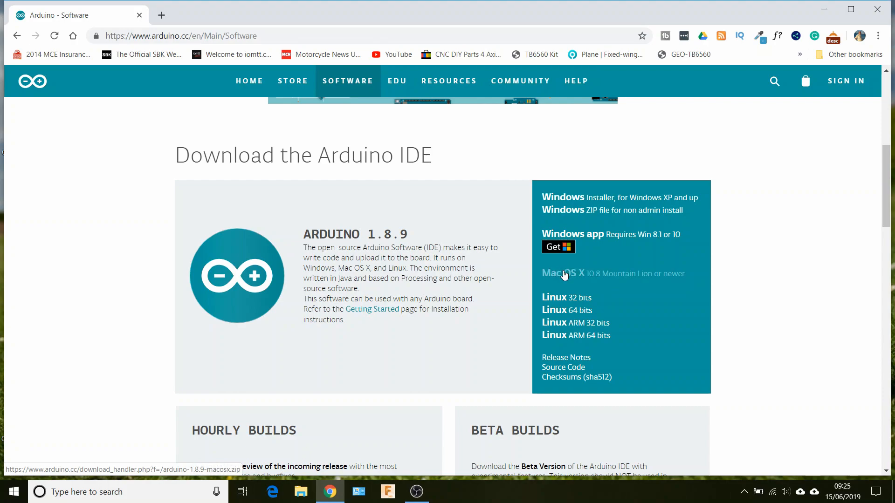
mouse_move(639, 260)
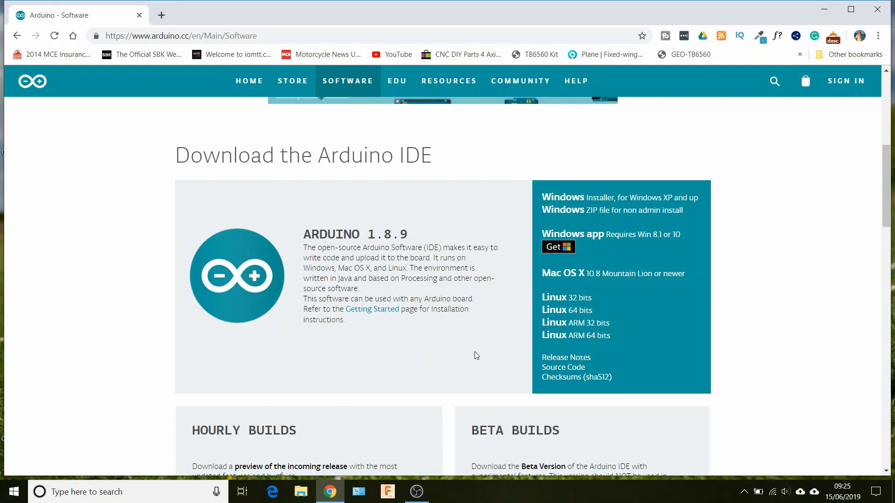
scroll("down", 3)
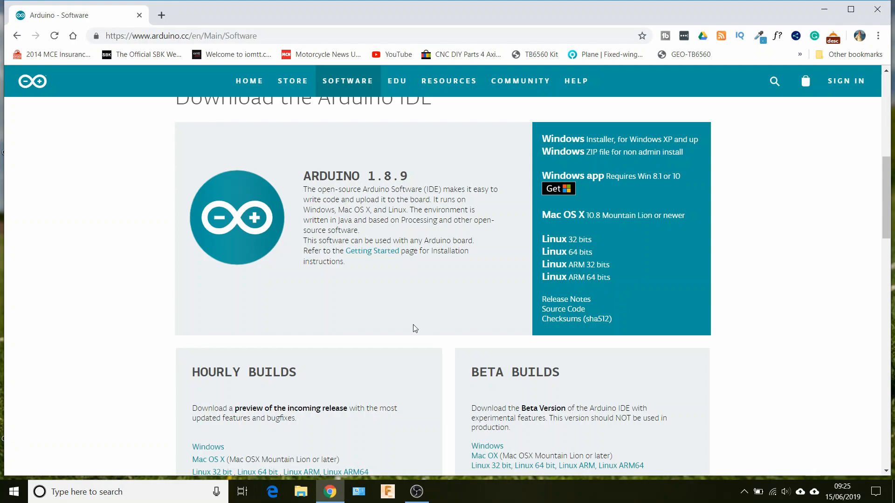
mouse_move(150, 64)
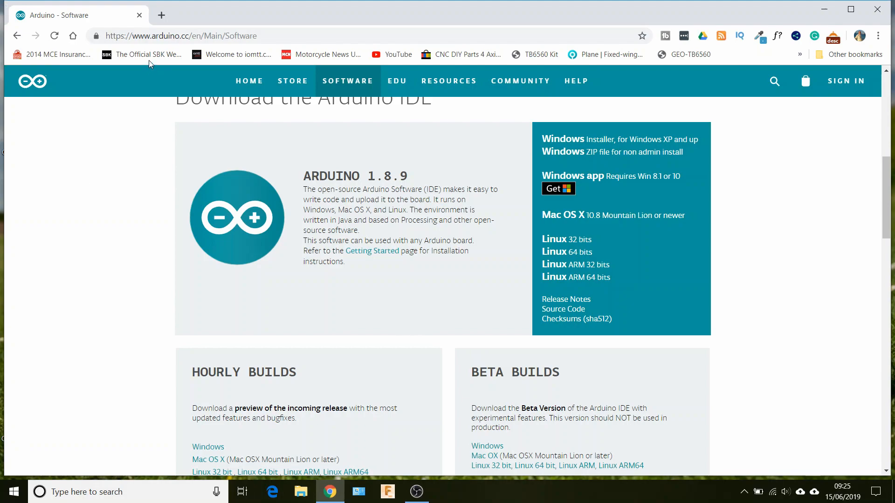
mouse_move(161, 15)
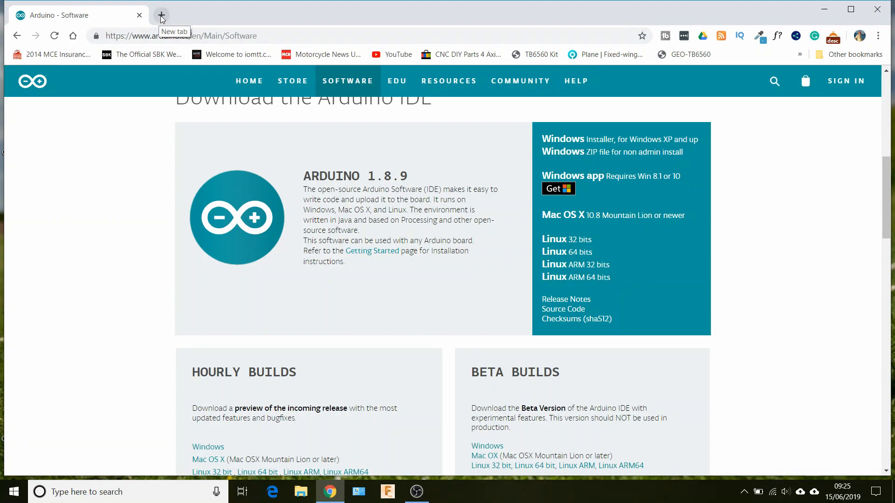
left_click(161, 15)
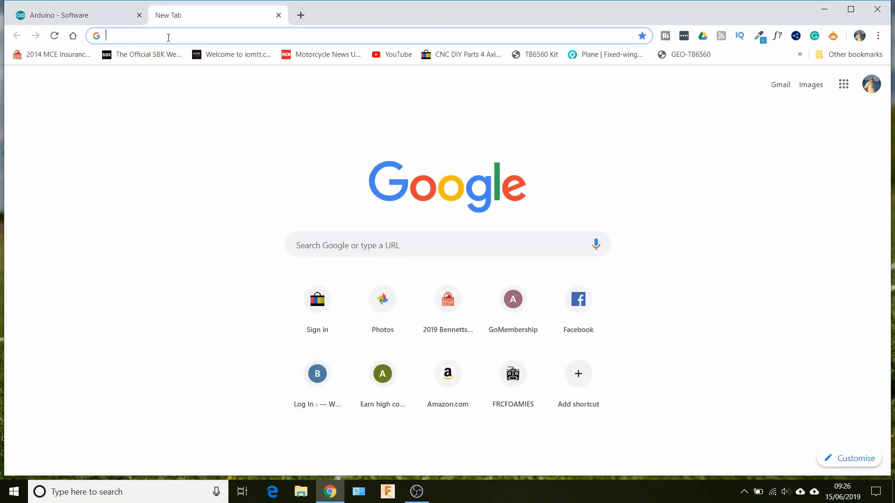
type("https://www.rckeith.co.uk")
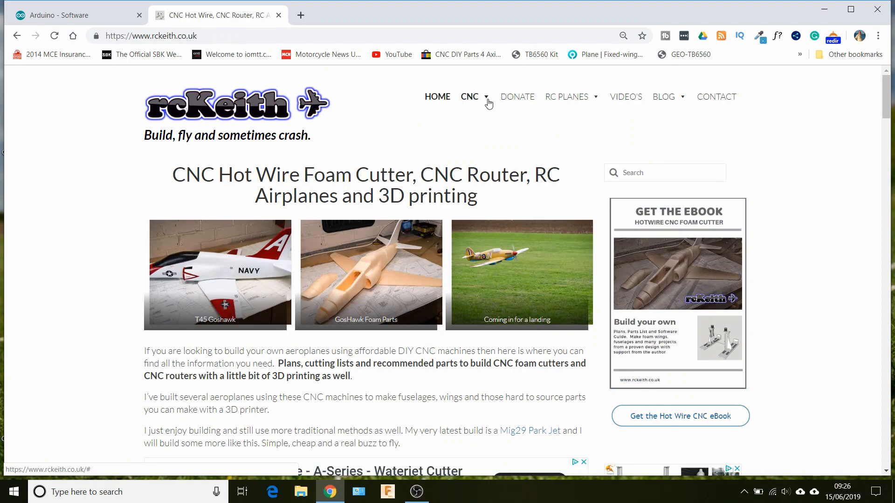
left_click(469, 96)
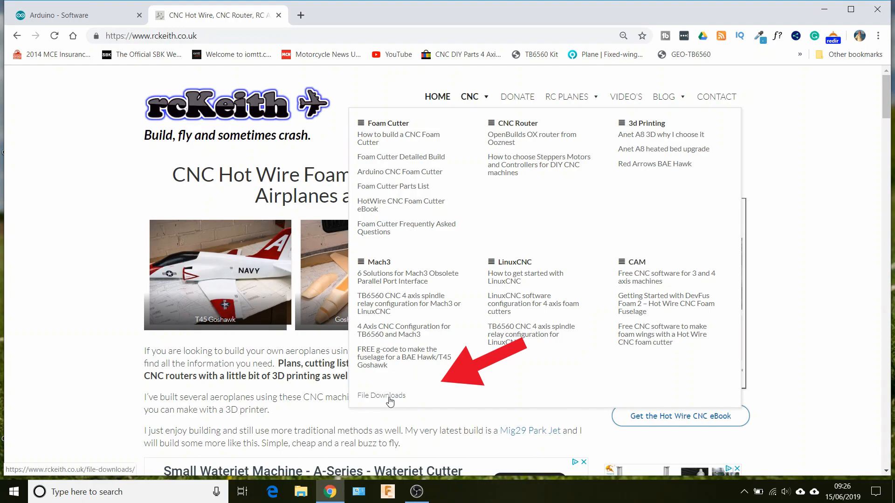
Reach the rcKeith File Downloads page listing G-code files, briefly showing the Start menu.
left_click(380, 395)
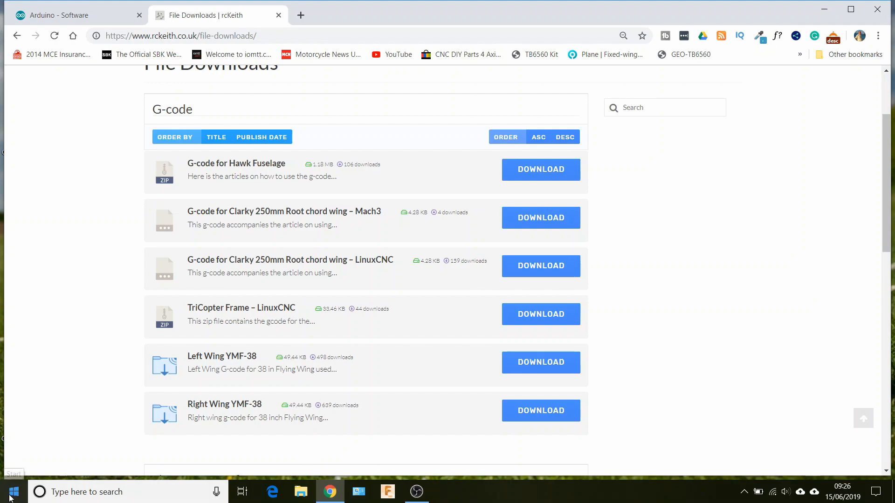
left_click(11, 492)
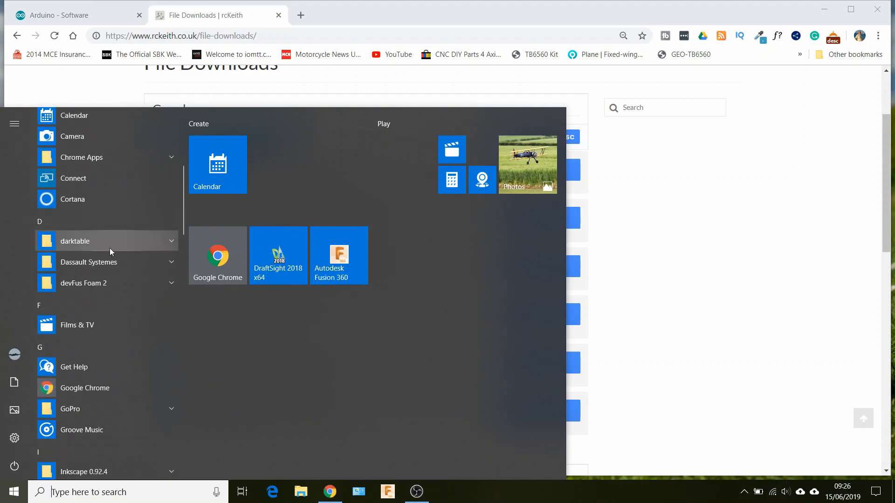
scroll("up", 3)
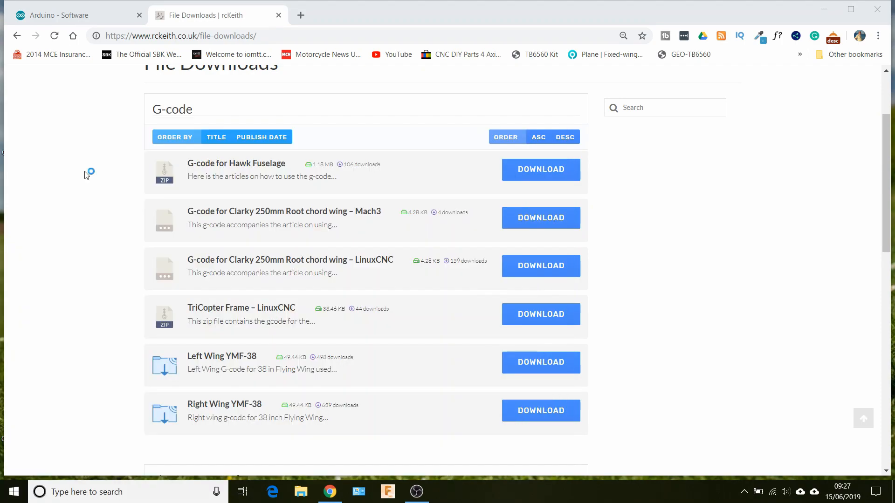
Browse the Open sketch dialog into the GRBL8c2mega2560RAMPS folder, then cancel leaving the sketch open.
left_click(243, 49)
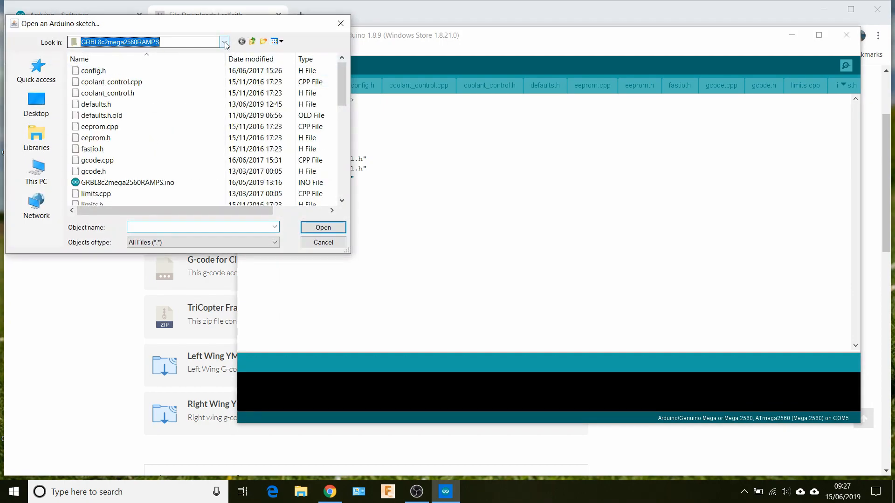
left_click(225, 41)
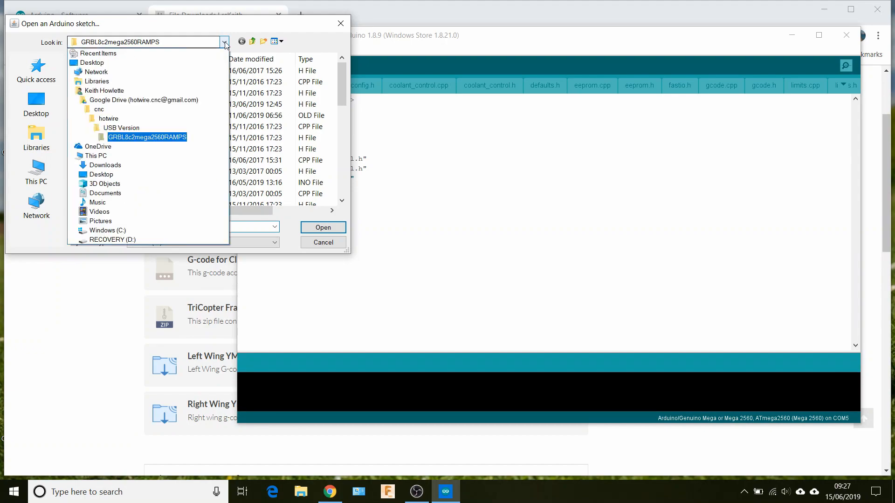
left_click(108, 119)
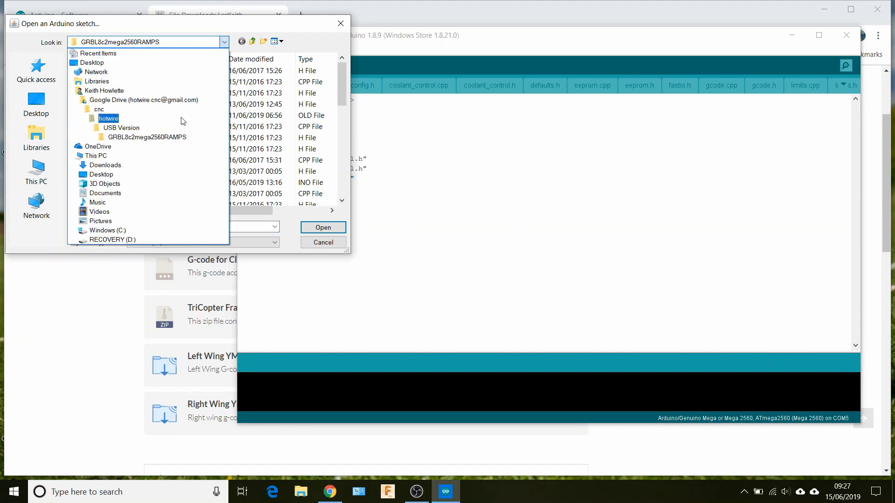
left_click(146, 137)
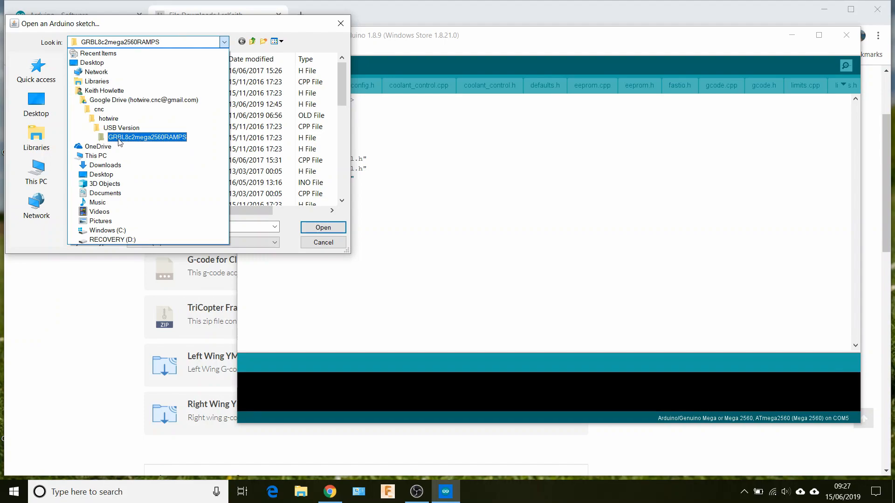
mouse_move(132, 143)
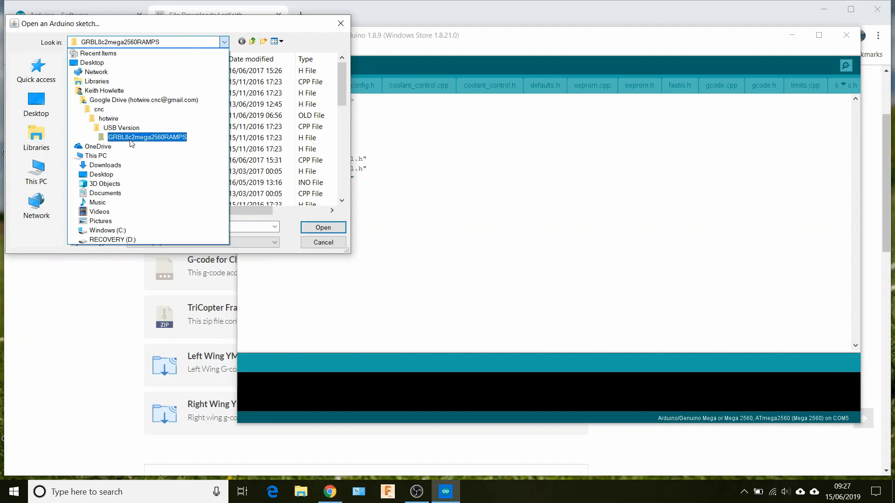
left_click(96, 155)
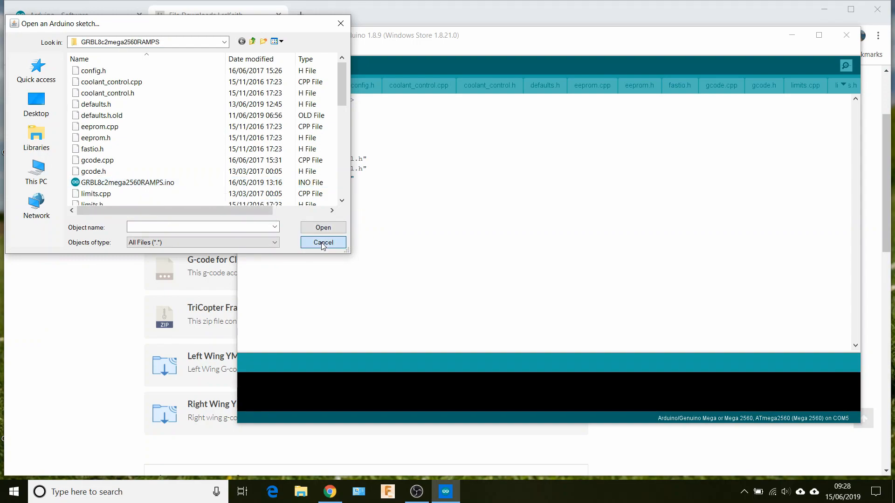
left_click(322, 243)
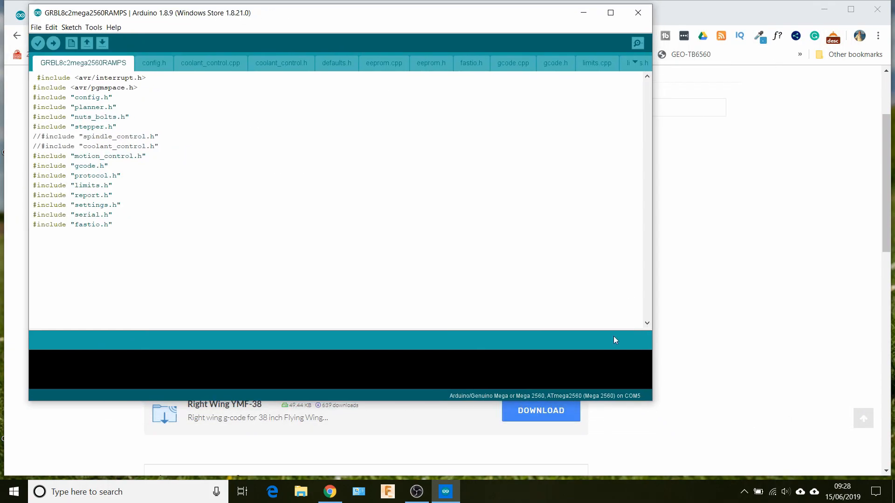
mouse_move(684, 407)
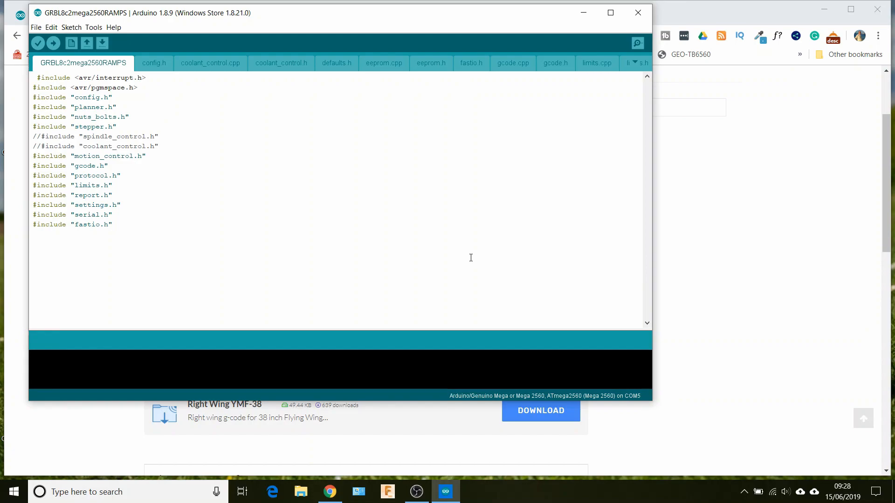
mouse_move(282, 166)
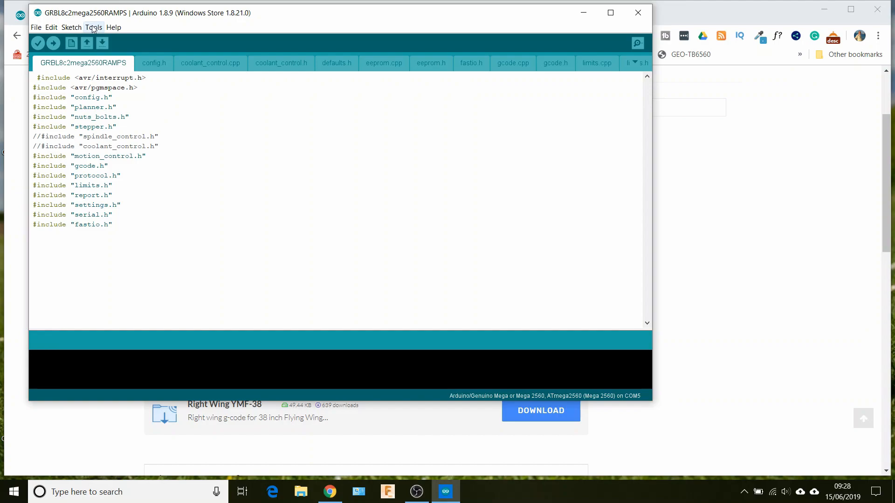
Confirm Tools shows Mega 2560 with ATmega2560, then show the Sketch menu's compile and upload actions.
left_click(93, 27)
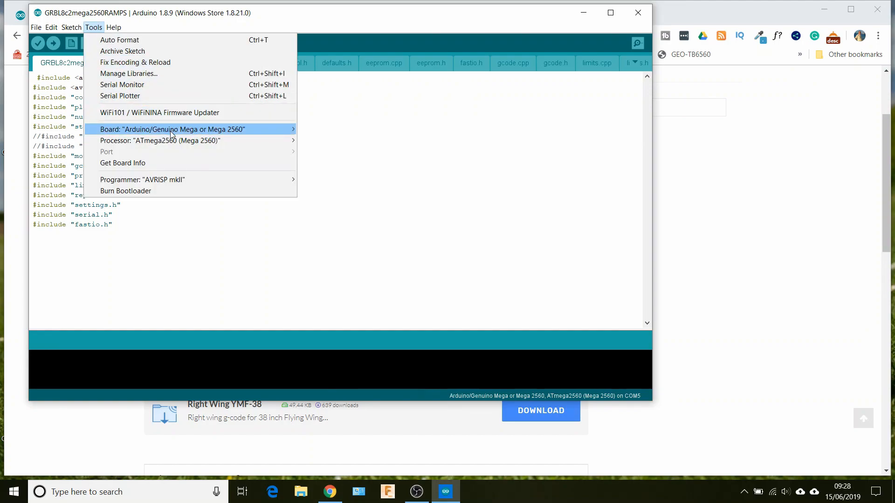
mouse_move(159, 141)
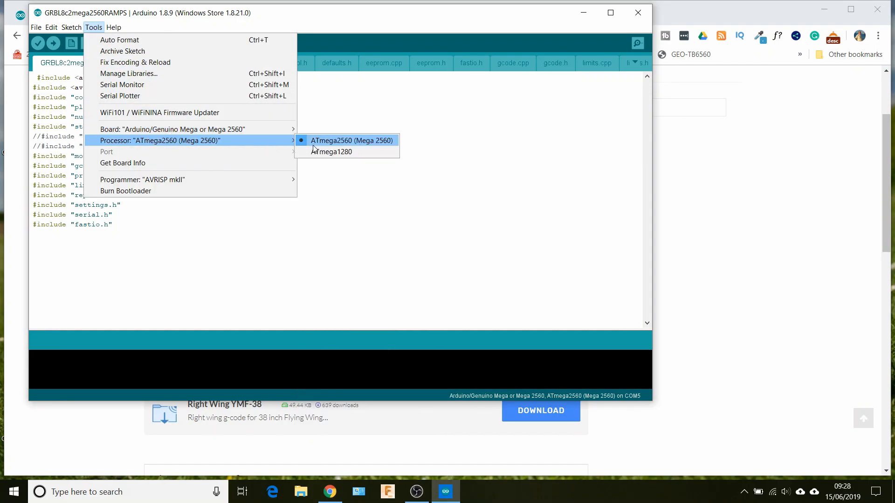
mouse_move(171, 129)
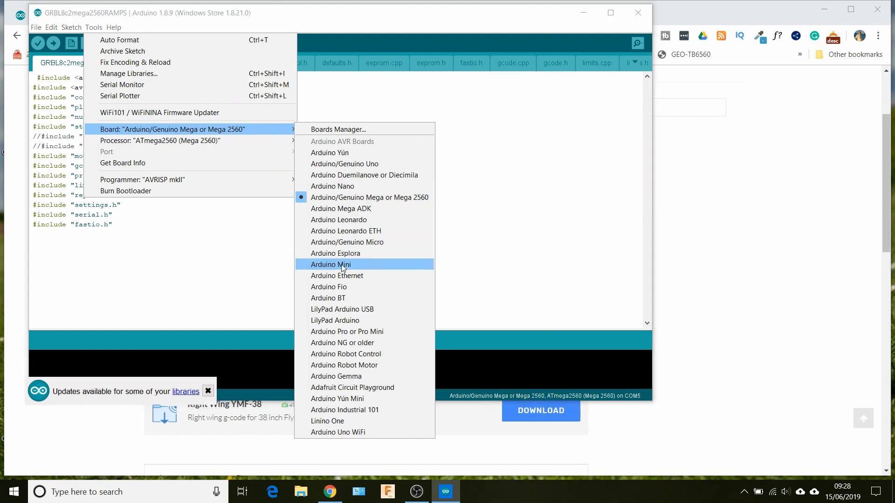
mouse_move(344, 198)
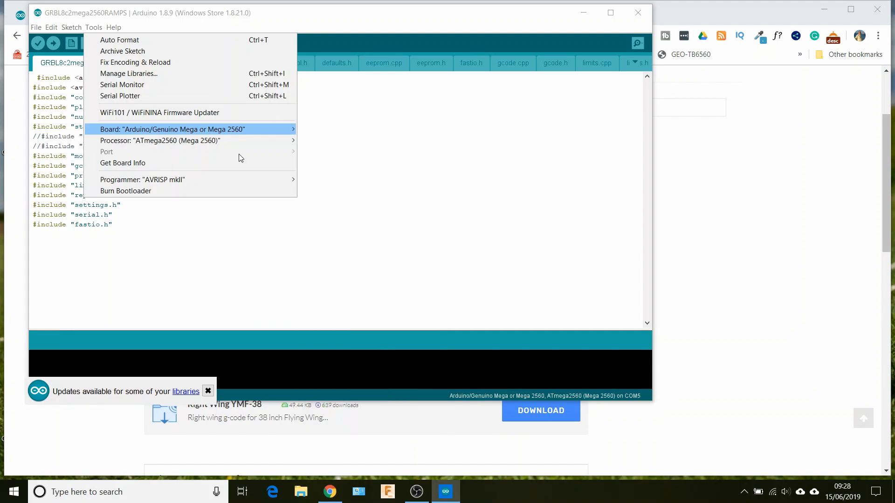
mouse_move(108, 156)
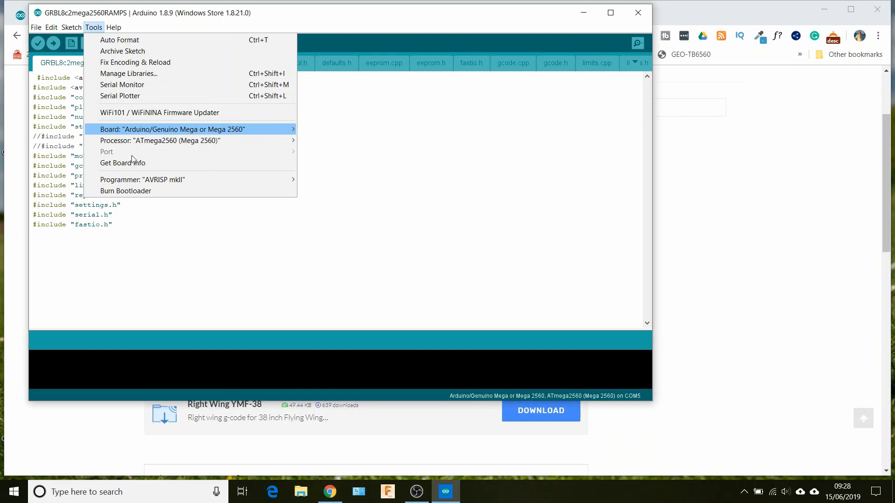
left_click(71, 27)
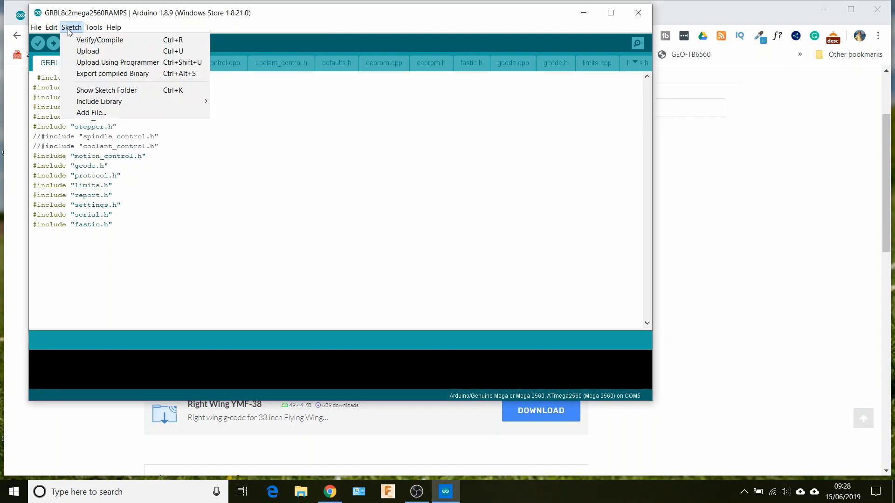
mouse_move(99, 39)
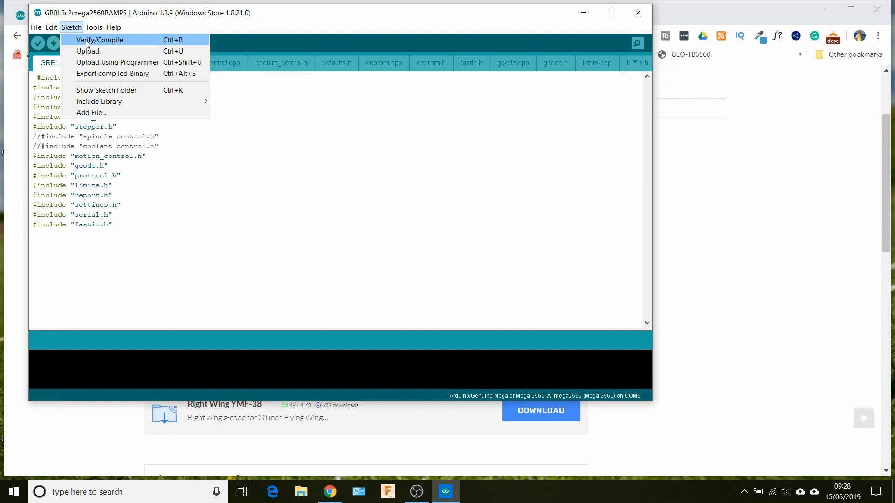
Verify/Compile the GRBL8c2mega2560RAMPS sketch for the Mega 2560.
left_click(100, 39)
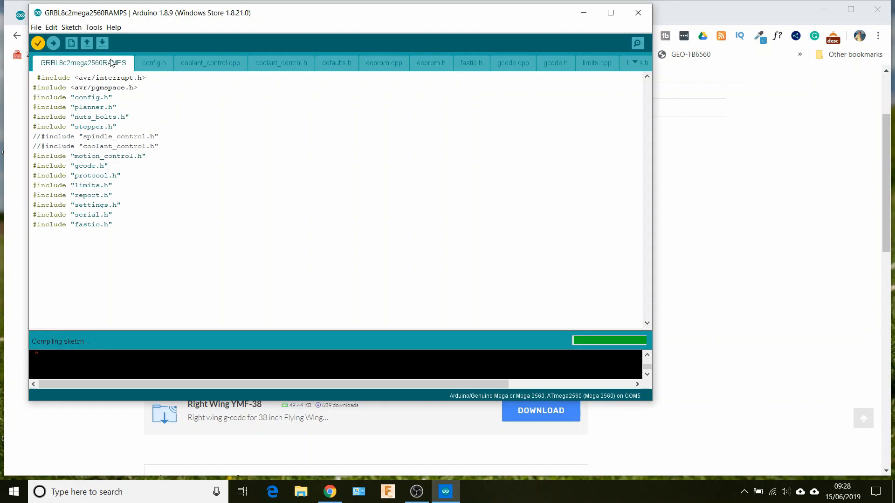
mouse_move(142, 50)
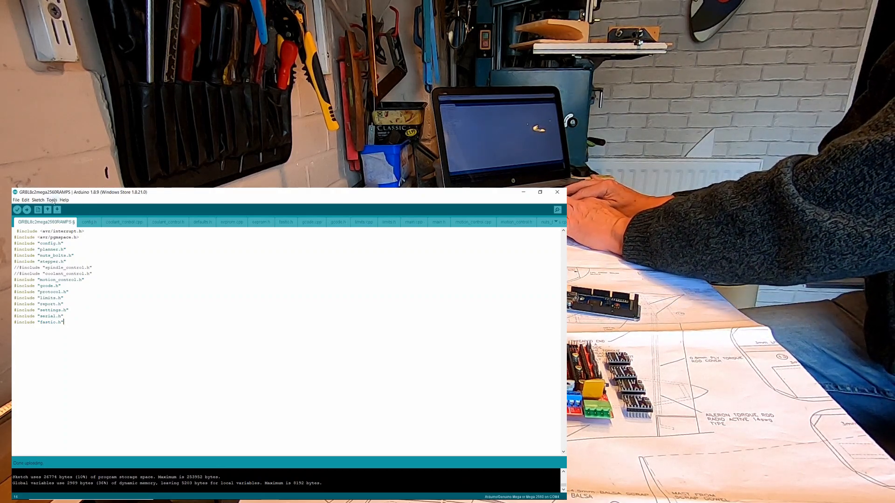
Recheck the Board and Processor settings under Tools for the Mega 2560.
left_click(52, 200)
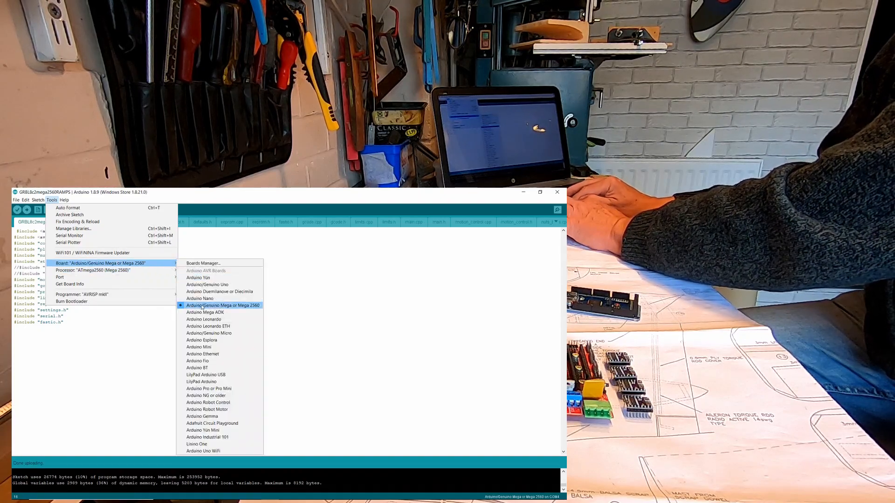
mouse_move(91, 271)
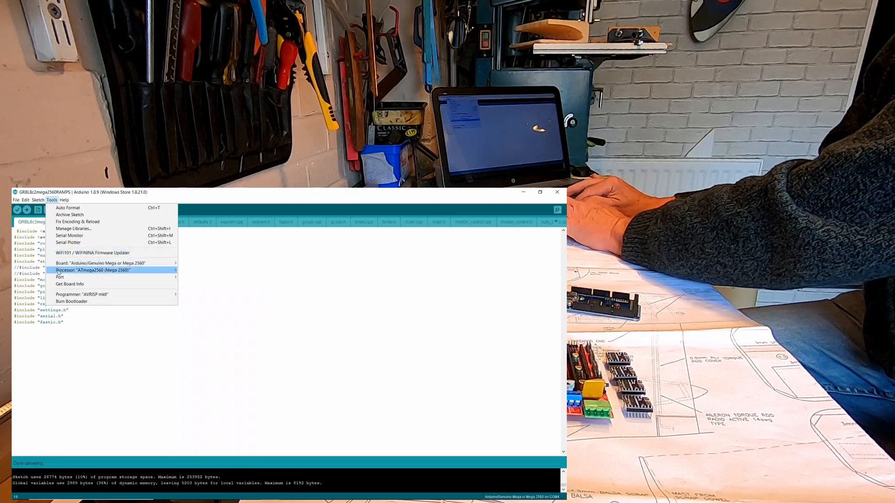
left_click(59, 276)
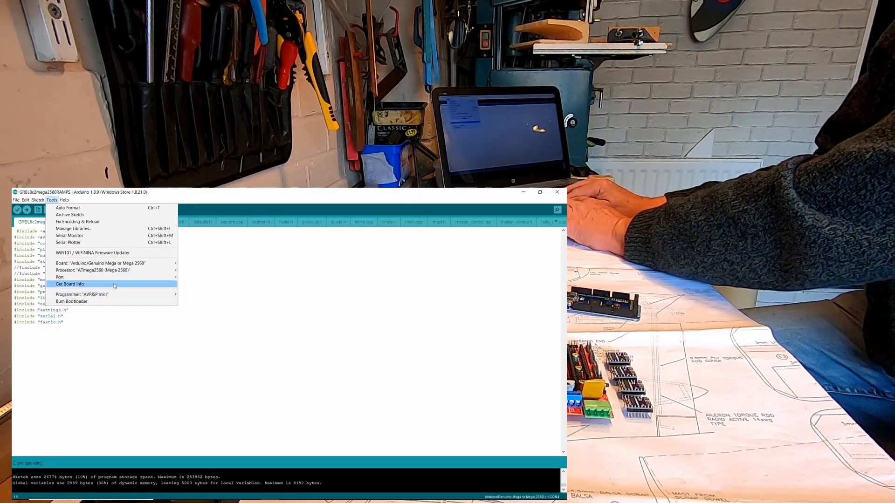
mouse_move(60, 277)
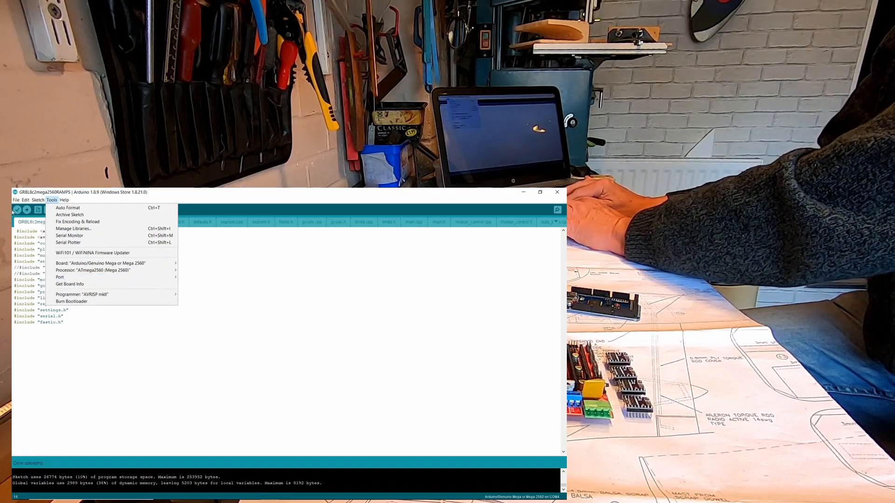
Start uploading the GRBL sketch to the Mega 2560 board via Sketch > Upload.
left_click(37, 200)
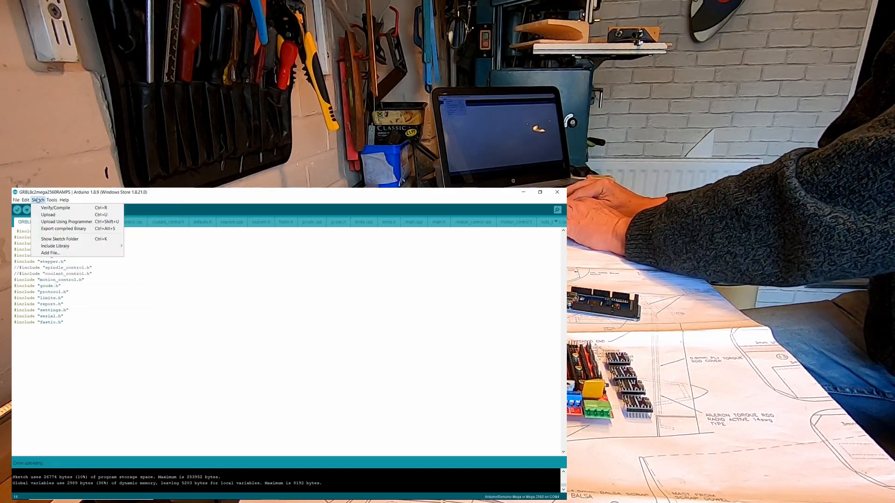
mouse_move(47, 214)
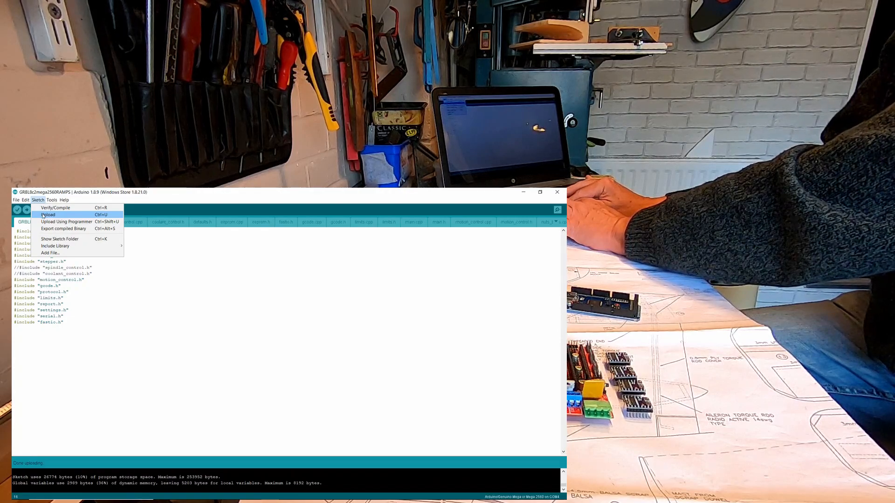
left_click(47, 214)
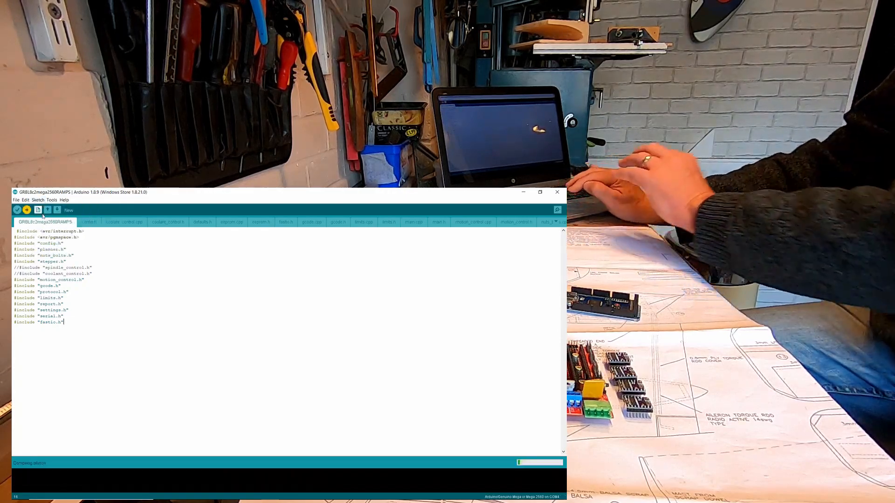
left_click(16, 210)
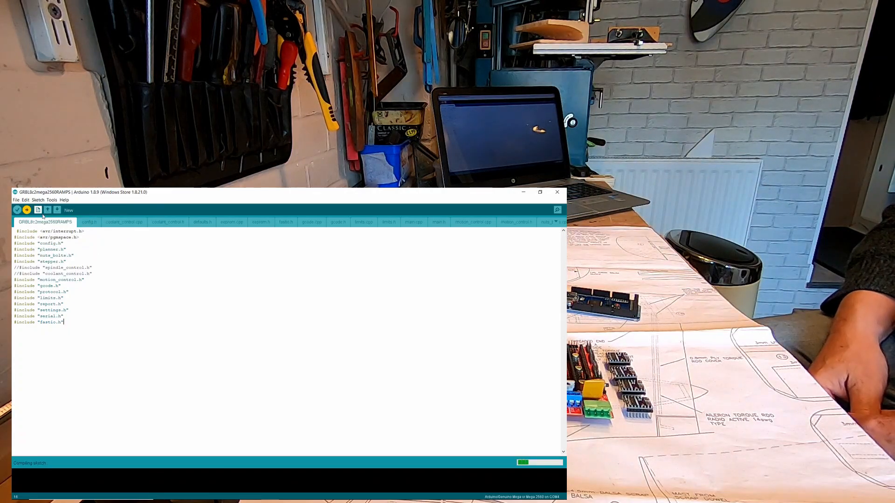